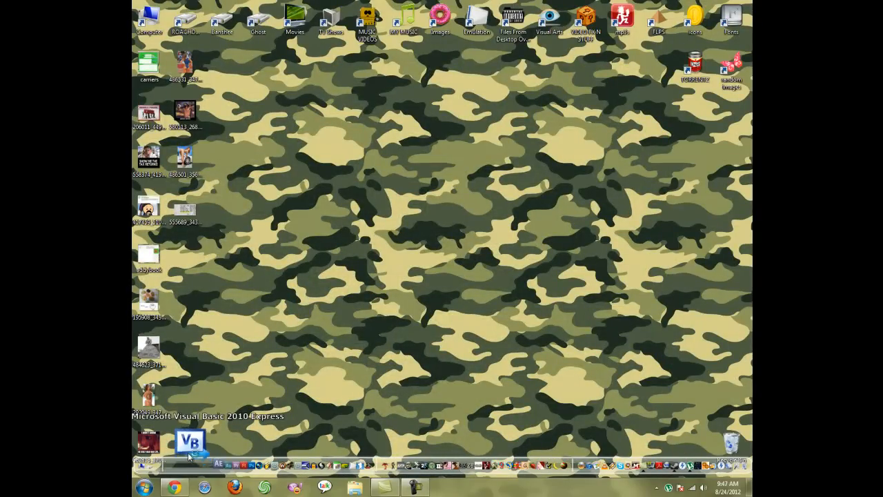
# Step: Launch Visual Basic 2010 Express from its desktop shortcut to the Start Page
pyautogui.doubleClick(190, 440)
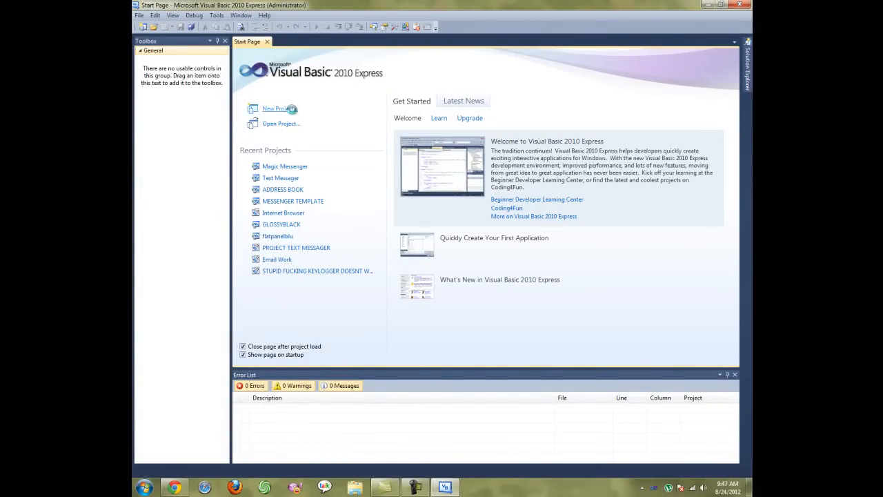
# Step: Create a new Windows Forms Application and enlarge Form1 to about 748 by 584
pyautogui.click(276, 107)
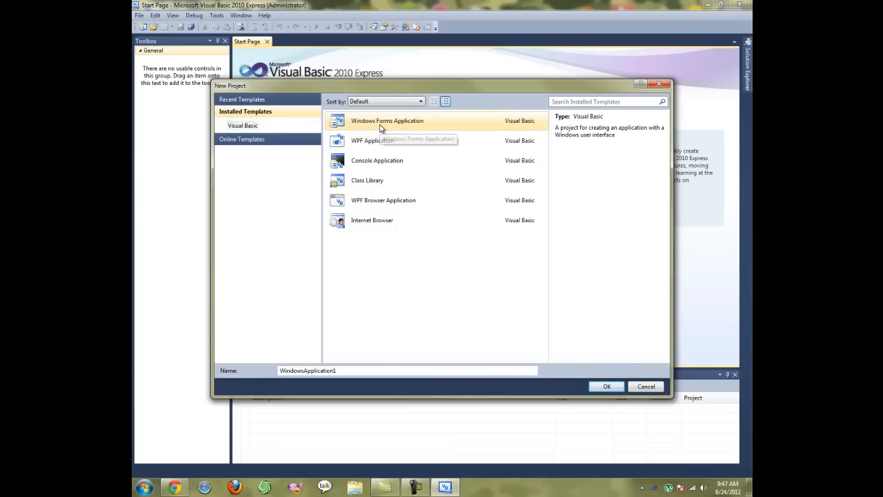
pyautogui.click(606, 387)
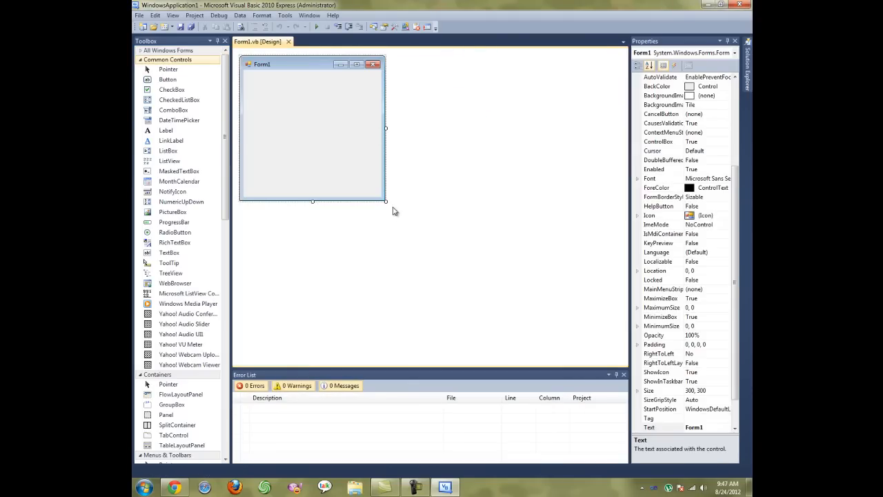
pyautogui.moveTo(387, 202); pyautogui.dragTo(602, 339)
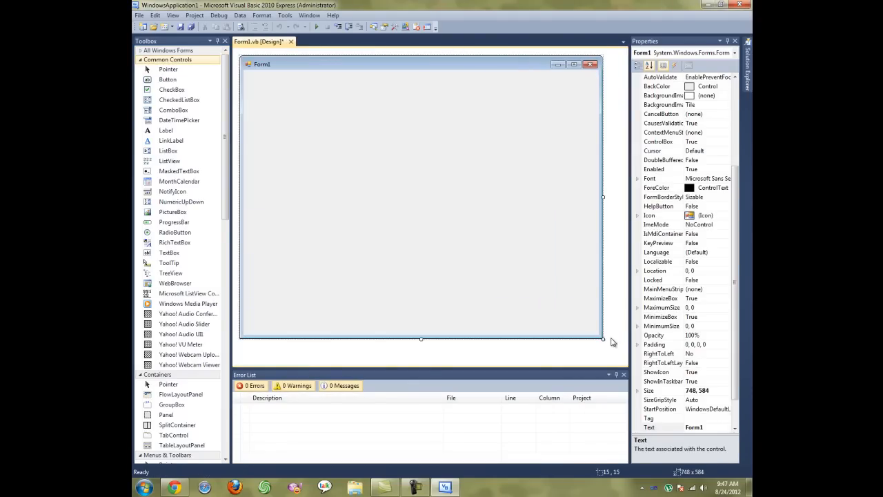
pyautogui.moveTo(593, 305)
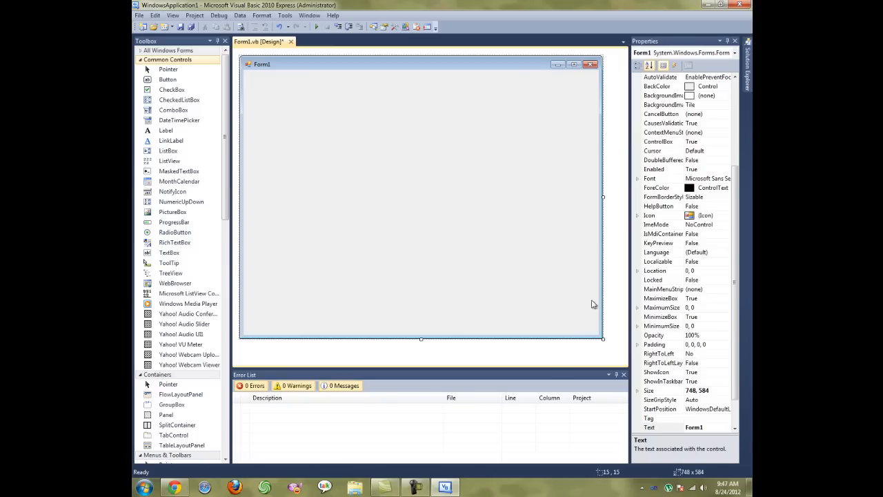
pyautogui.moveTo(461, 259)
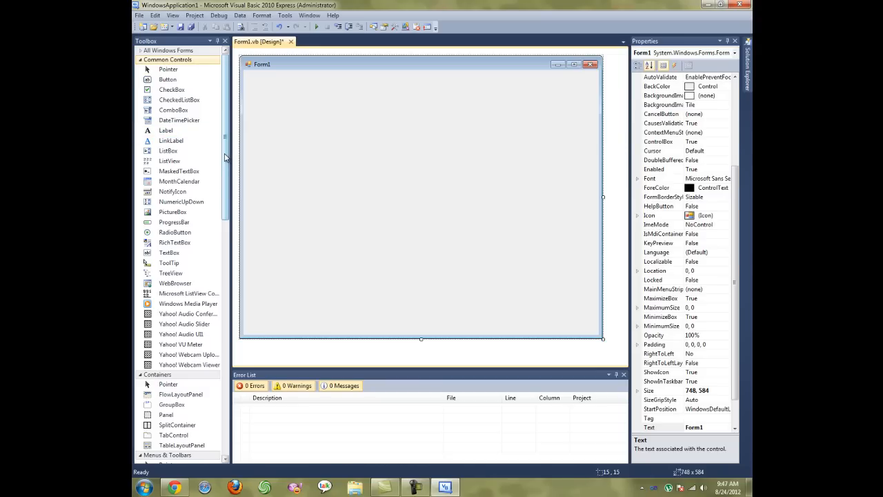
pyautogui.moveTo(252, 233)
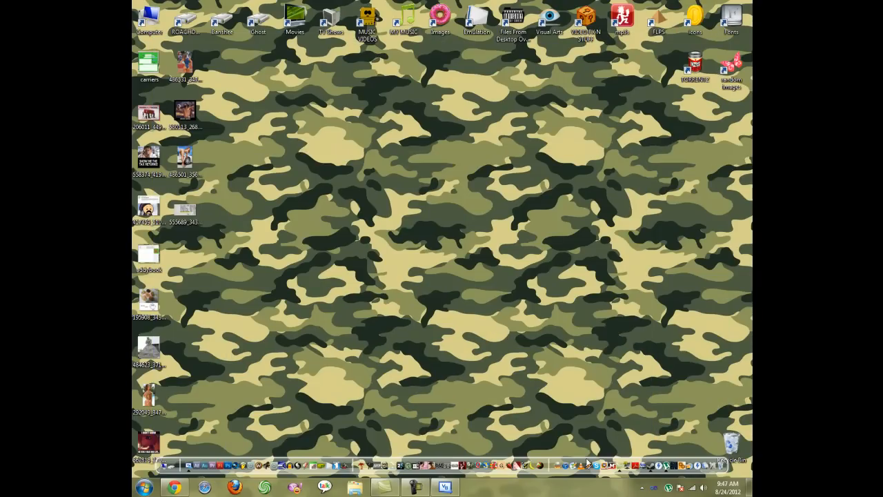
pyautogui.moveTo(538, 462)
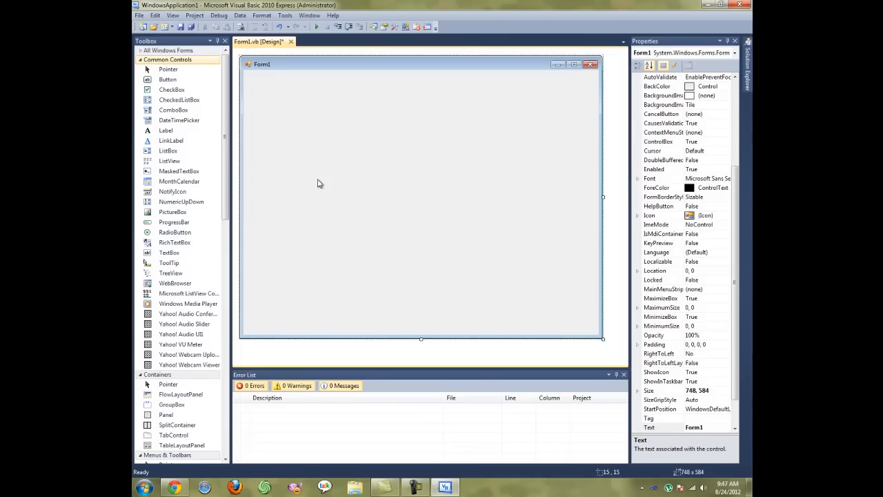
pyautogui.moveTo(132, 107)
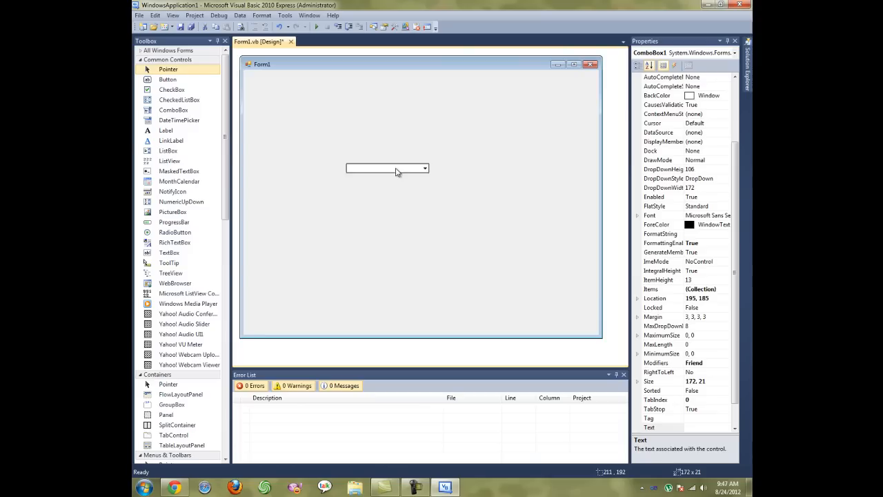
# Step: Place a ComboBox on Form1, ready for a RichTextBox beneath it
pyautogui.click(289, 232)
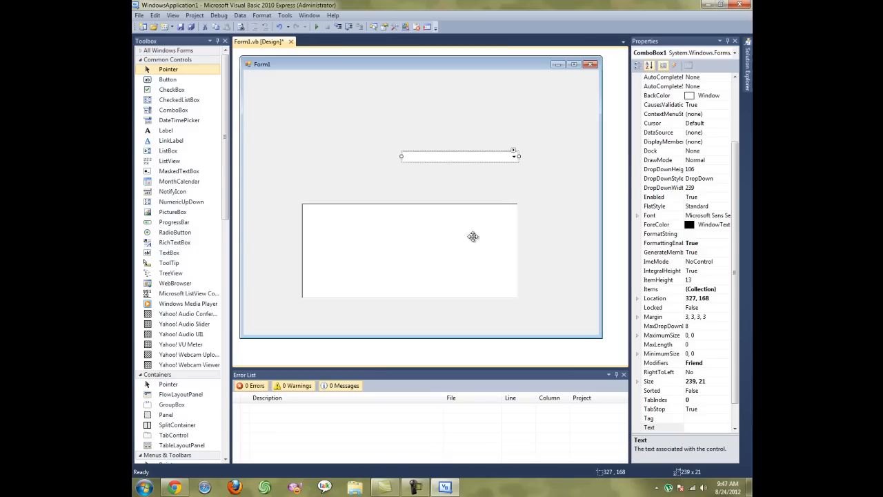
pyautogui.moveTo(454, 196)
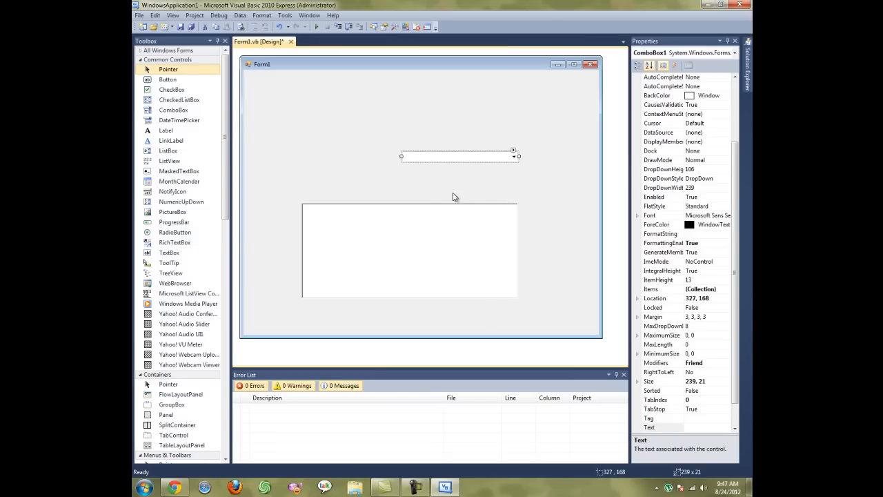
pyautogui.moveTo(450, 155)
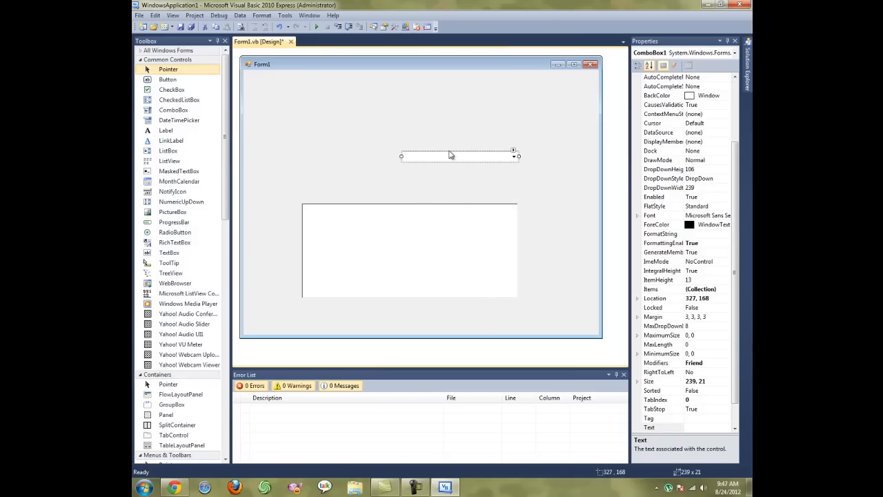
pyautogui.moveTo(437, 174)
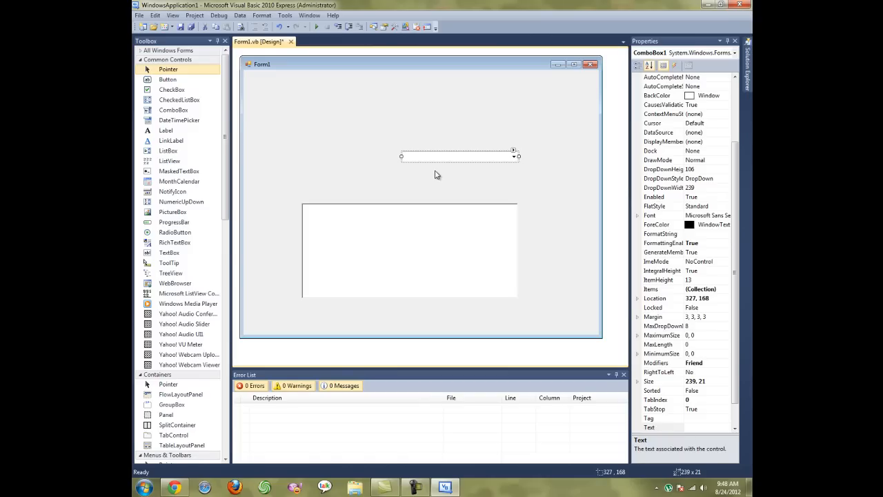
pyautogui.moveTo(407, 185)
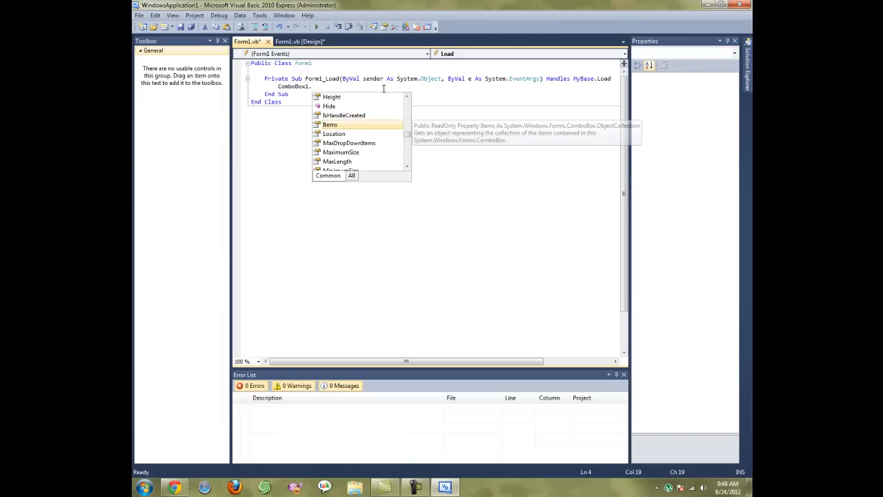
# Step: Write ComboBox1.Items.Add("Candy") in the Form1_Load handler
pyautogui.write('Items.a')
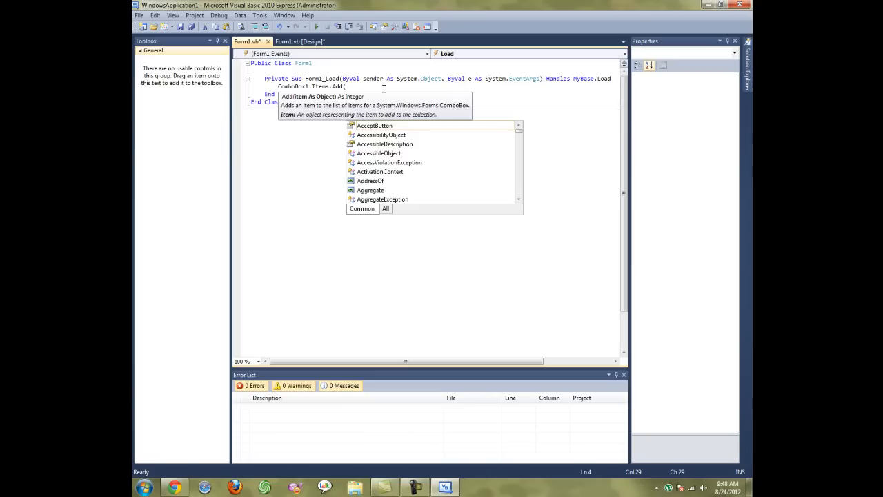
pyautogui.write('"")')
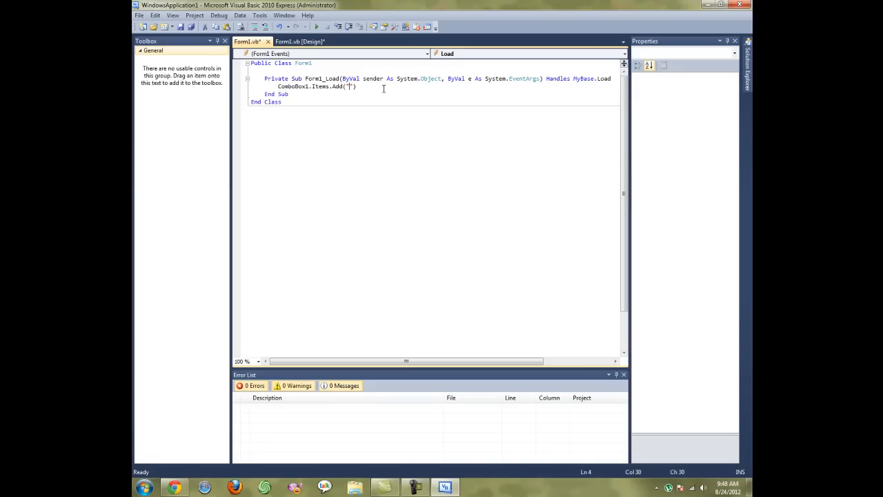
pyautogui.write('Candy')
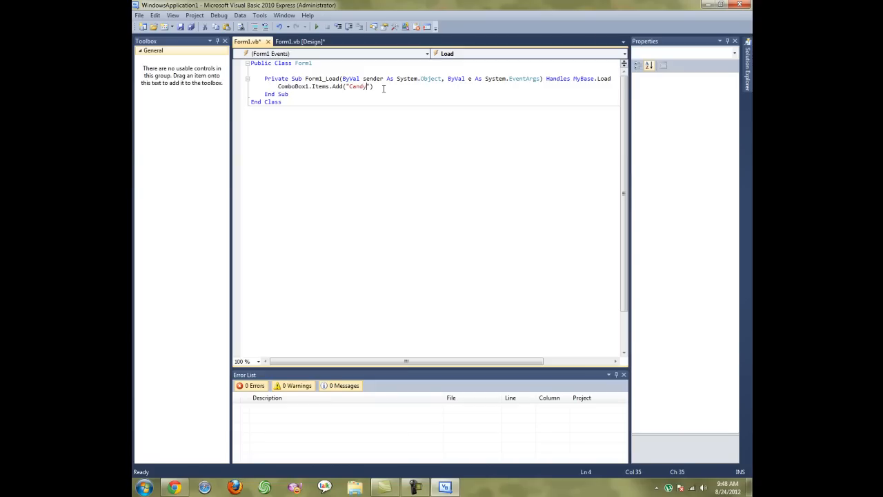
pyautogui.press('Enter')
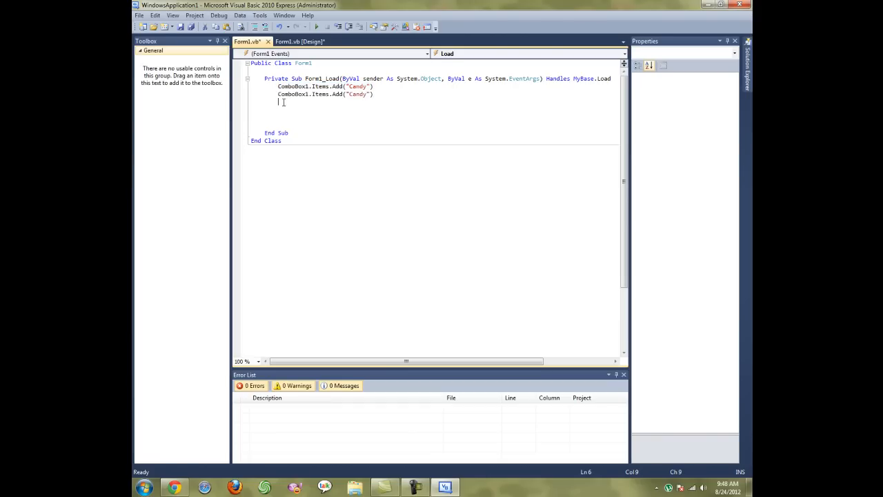
# Step: Duplicate the Items.Add line for Fruit, Vegetables, Meat and Poultry
pyautogui.write('ComboBox1.Items.Add("Candy")')
pyautogui.click(325, 94)
pyautogui.write('Fruit')
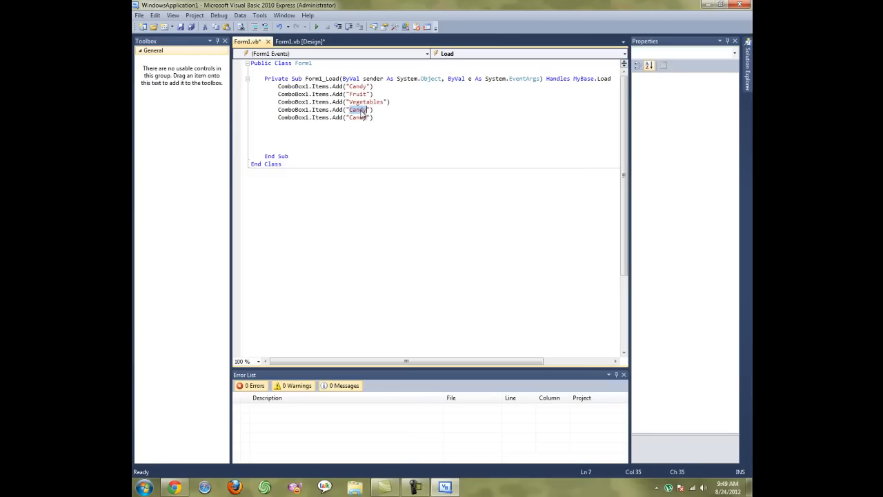
pyautogui.write('Meat')
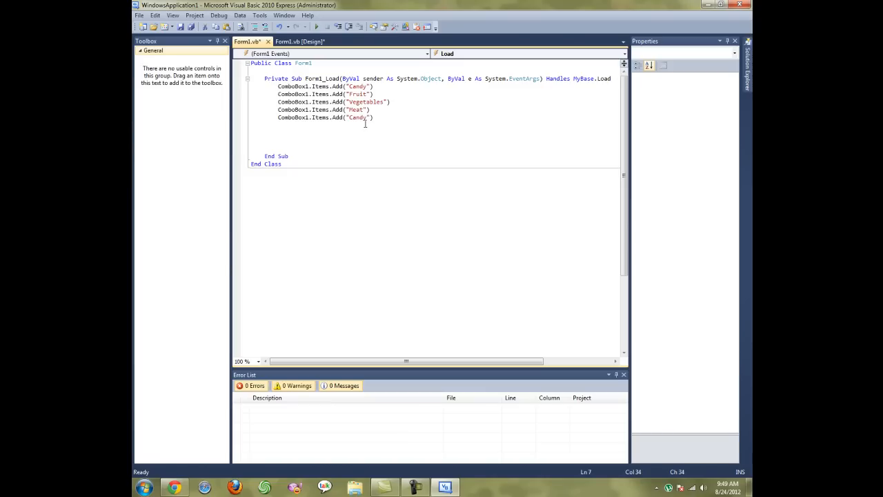
pyautogui.doubleClick(358, 117)
pyautogui.write('Poultr')
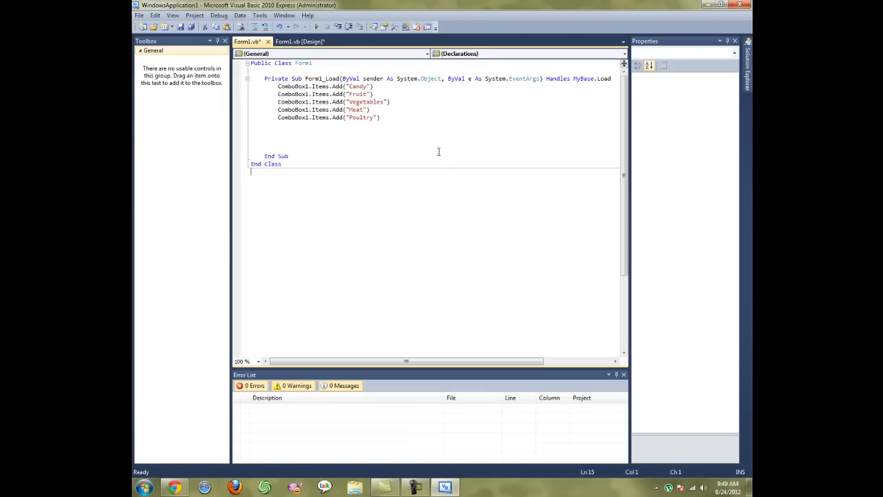
pyautogui.moveTo(321, 72)
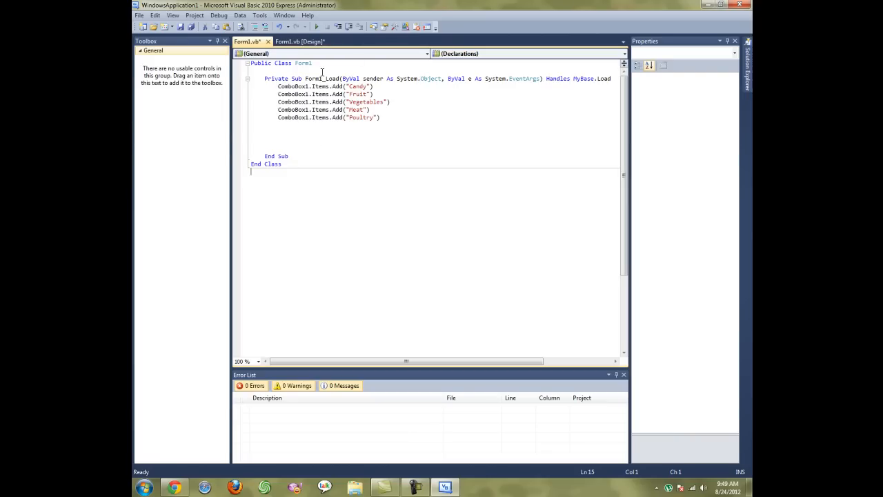
# Step: Run the app and pick a food from the combo box's five listed items
pyautogui.click(316, 26)
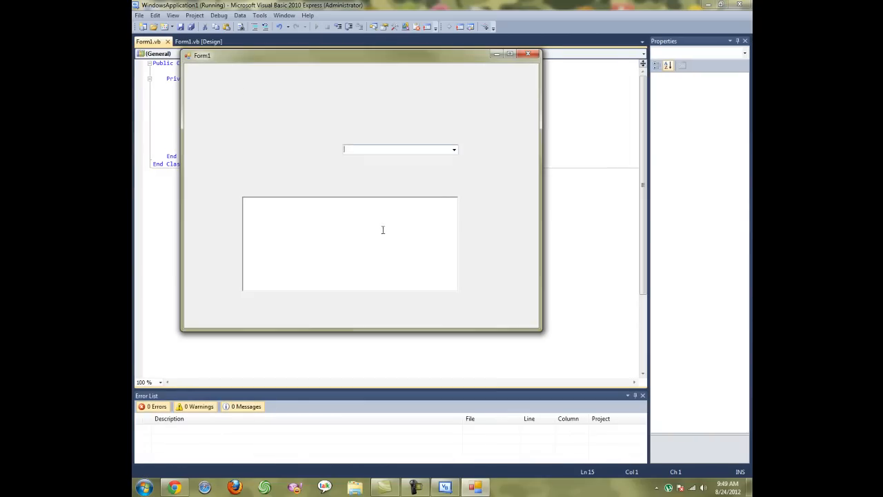
pyautogui.click(453, 150)
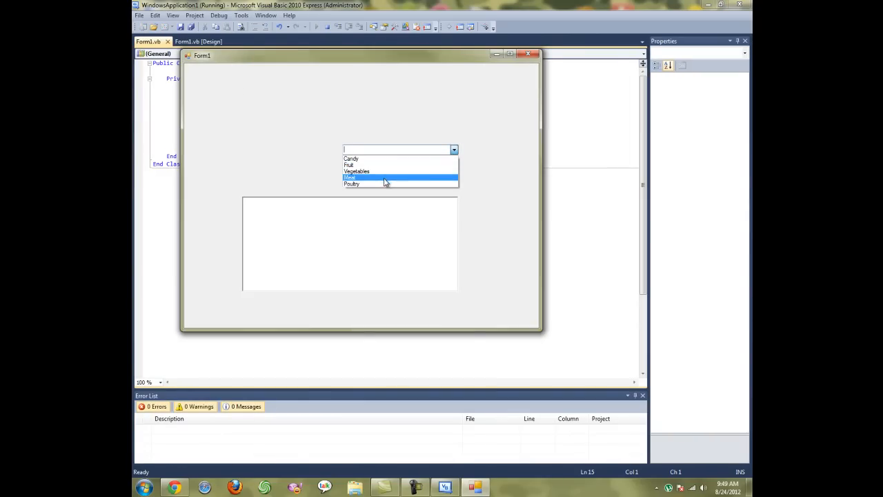
pyautogui.click(348, 166)
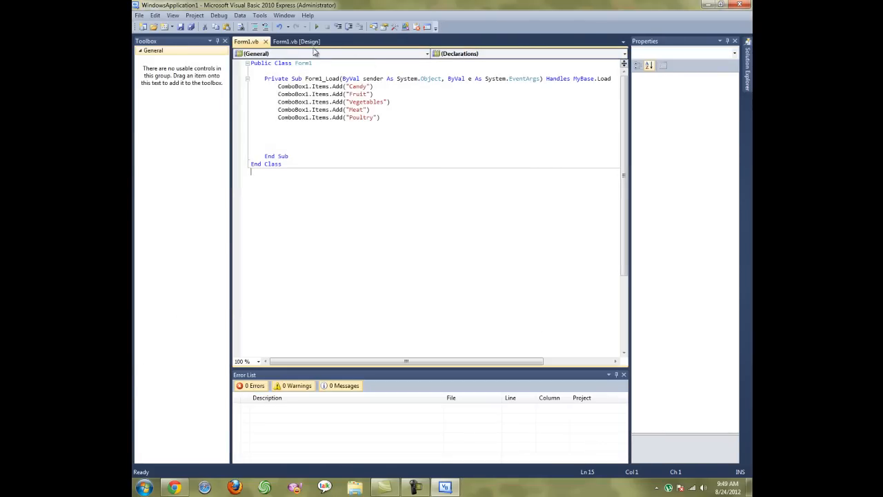
# Step: Create ComboBox1's SelectedIndexChanged handler with If ComboBox1.SelectedItem = "Candy"
pyautogui.click(296, 42)
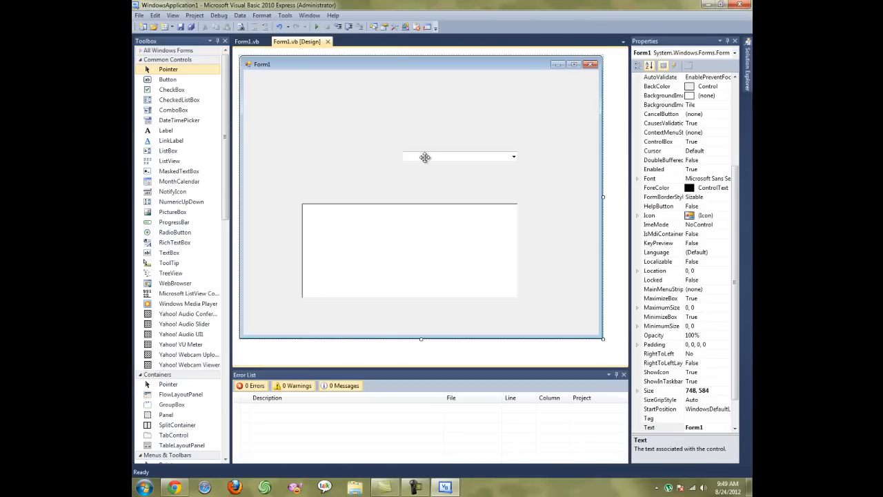
pyautogui.doubleClick(459, 157)
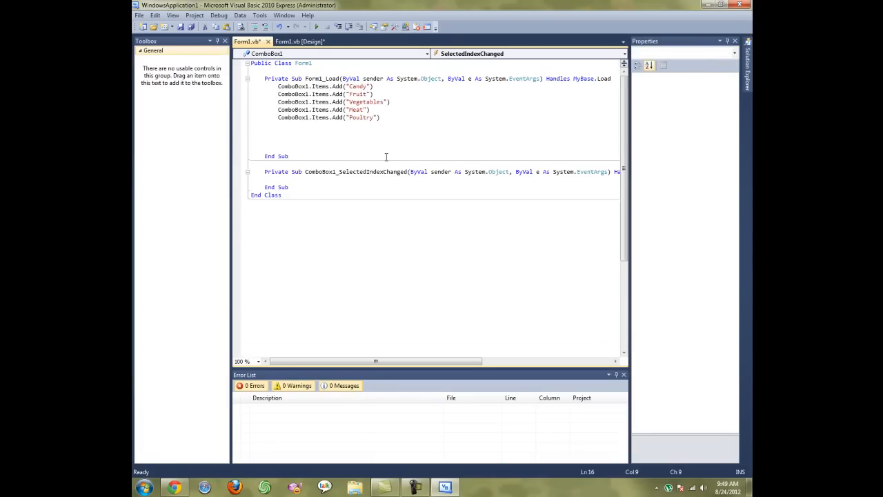
pyautogui.write('If')
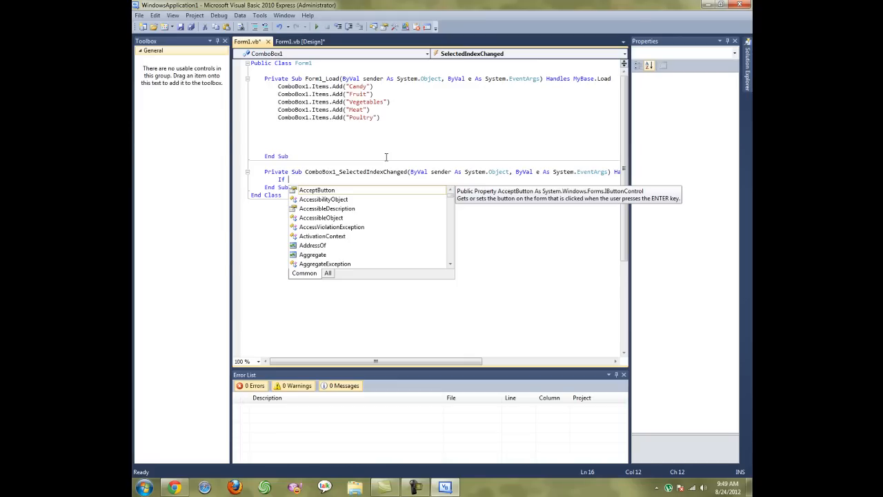
pyautogui.write('comboBox1.')
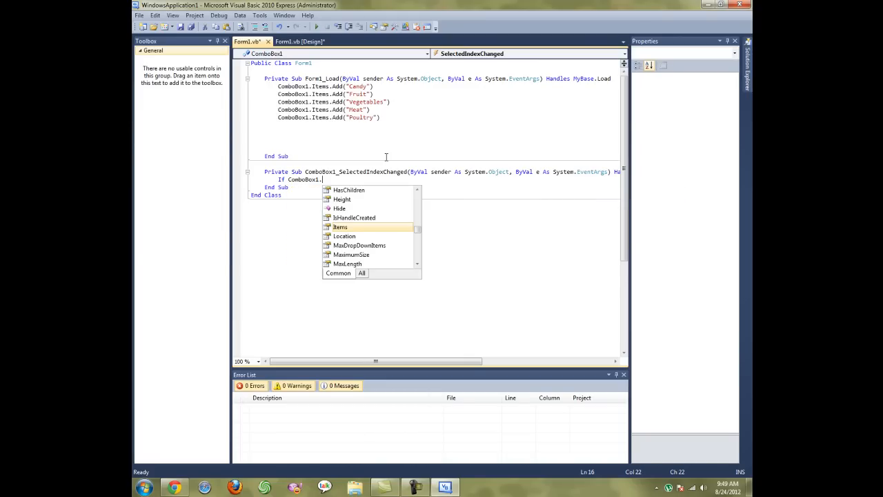
pyautogui.write('selectedItem = "Candy')
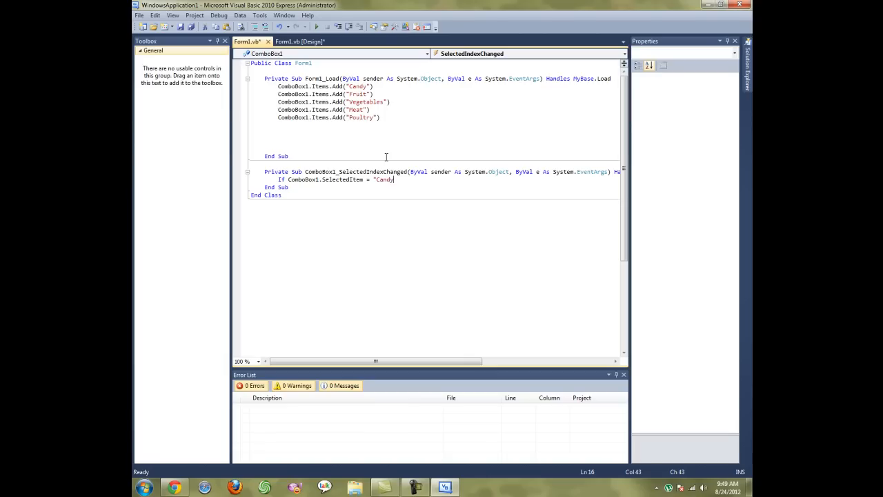
pyautogui.write('"')
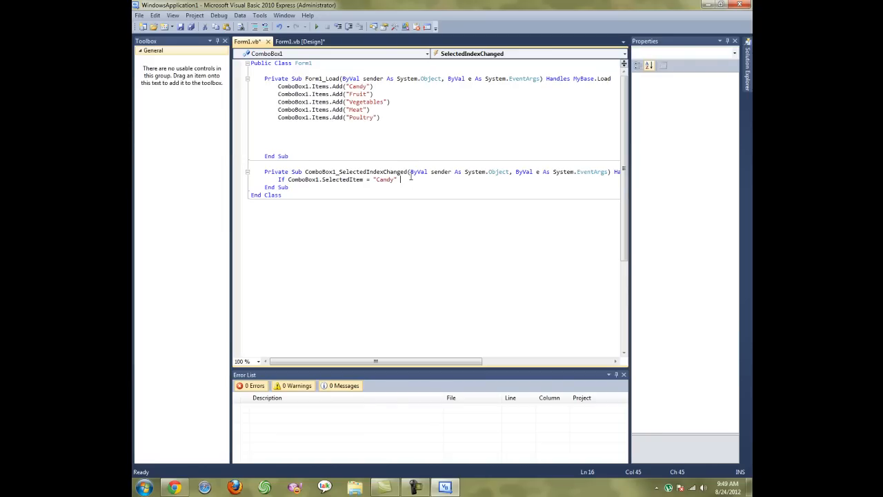
# Step: Complete the block with Then RichTextBox1.Text = "Snickers" for duplication
pyautogui.write('Then')
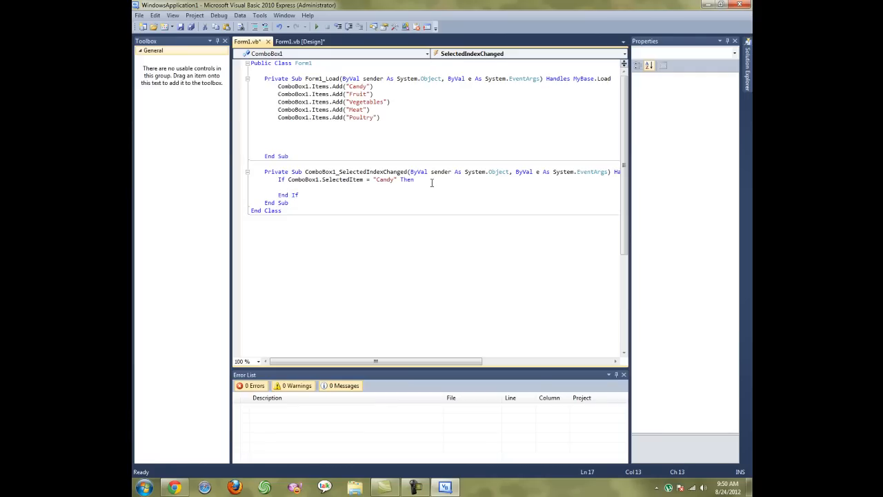
pyautogui.write('richtextb')
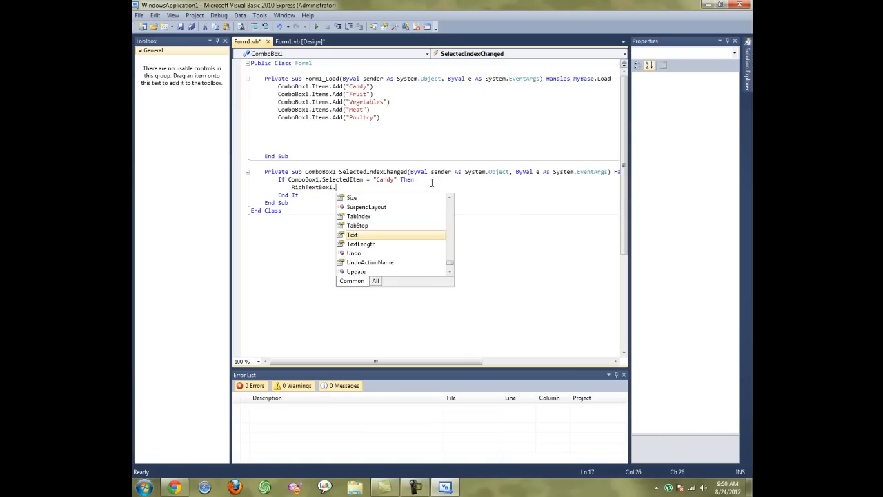
pyautogui.write('Text =')
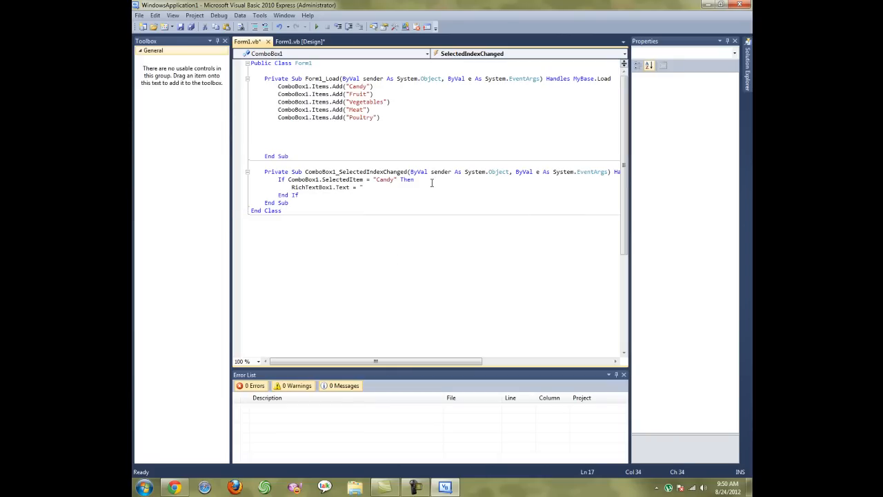
pyautogui.write('Sni')
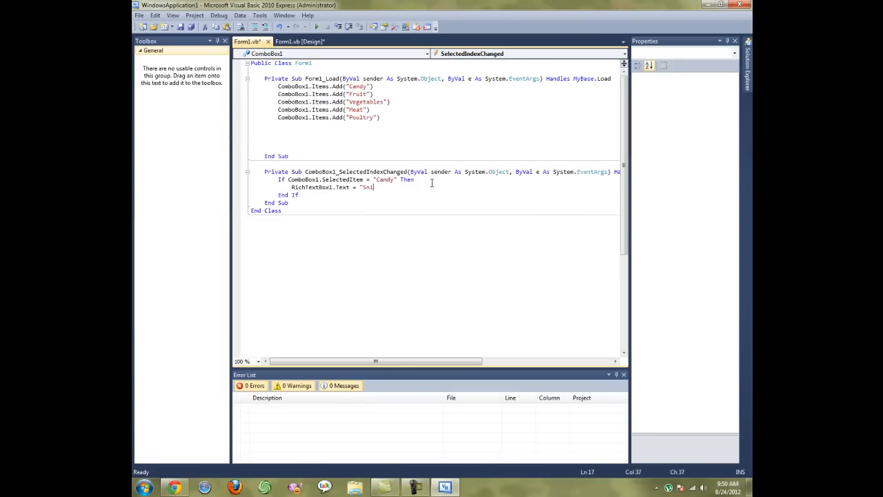
pyautogui.write('ckers')
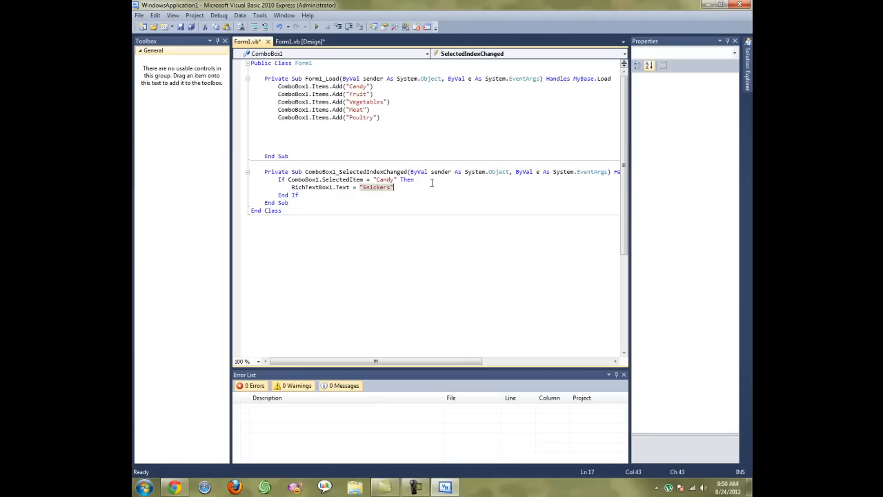
pyautogui.click(298, 195)
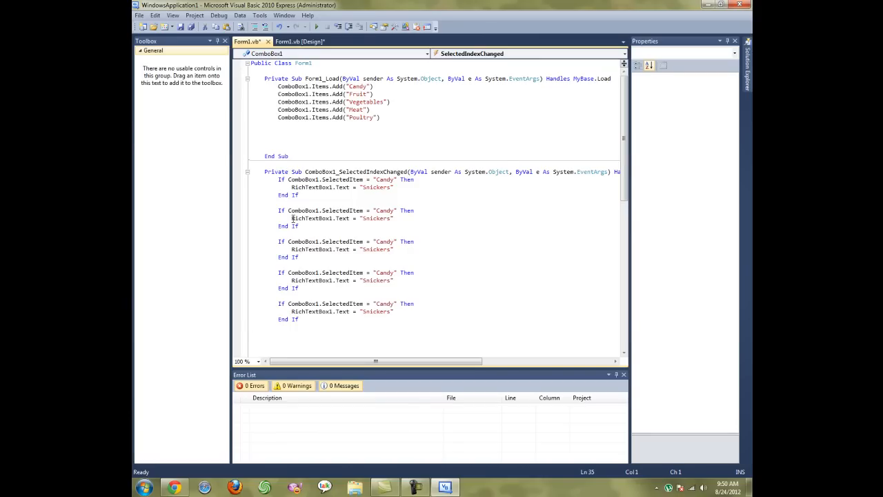
# Step: Make the second If check Fruit and write "Apples and Bananas"
pyautogui.doubleClick(384, 210)
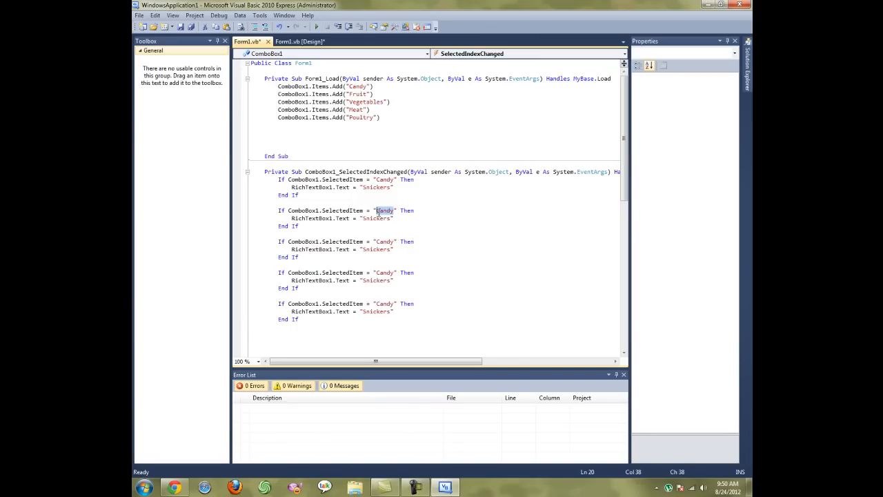
pyautogui.write('Frui')
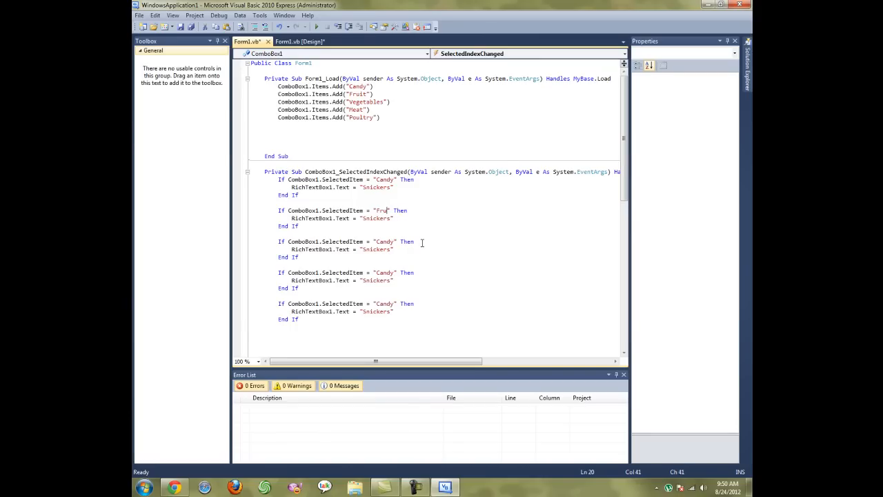
pyautogui.write('it')
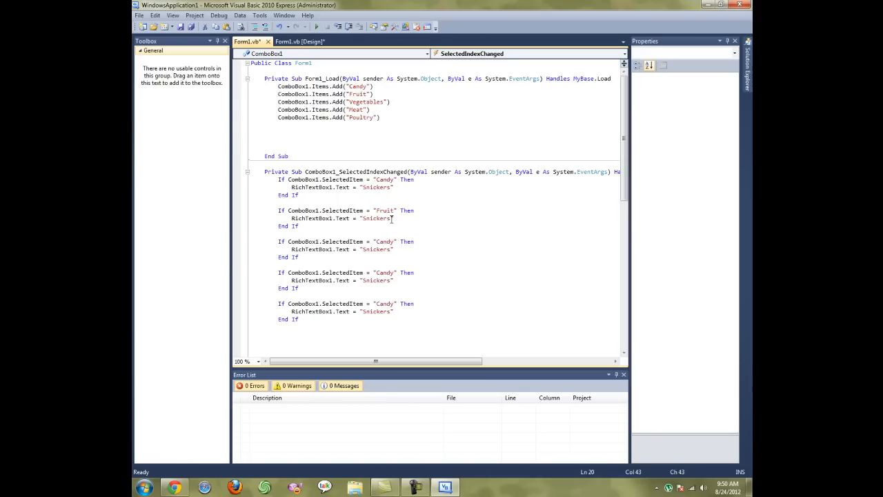
pyautogui.doubleClick(375, 218)
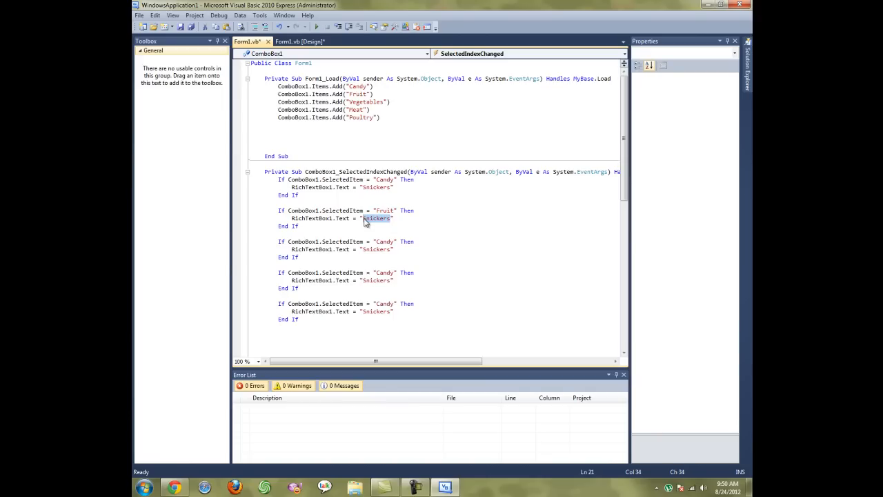
pyautogui.write('Apples and')
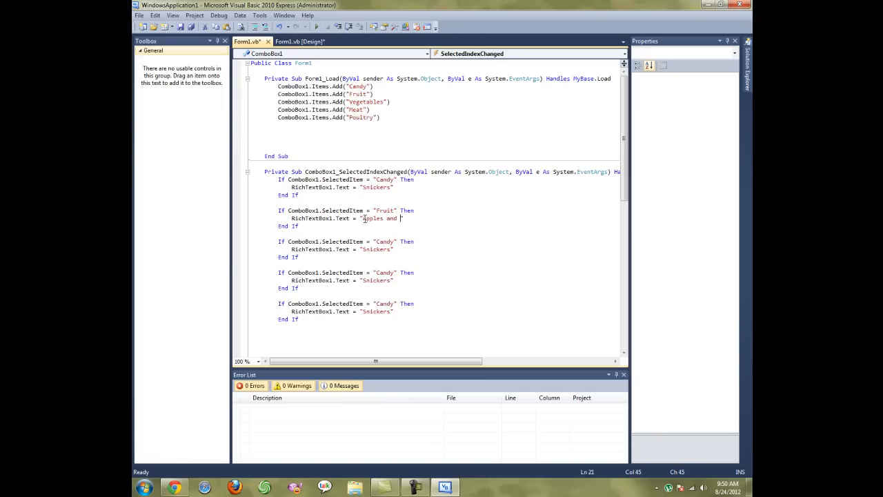
pyautogui.write('Bannanna')
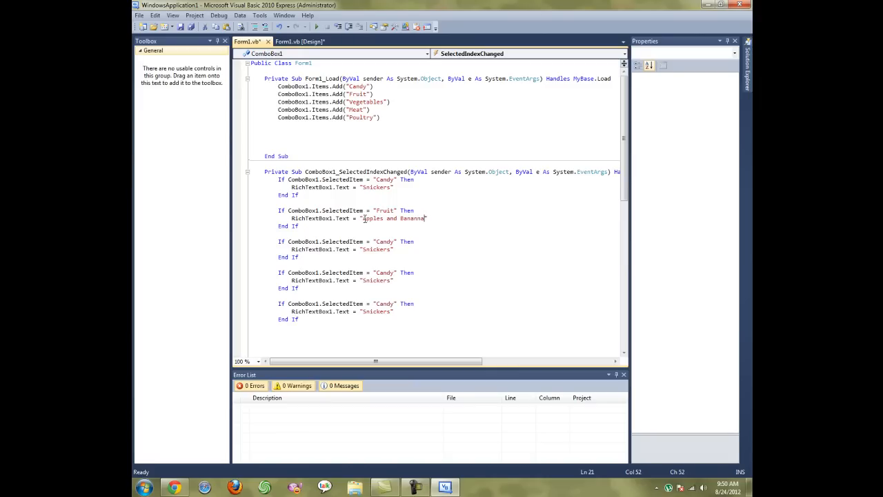
pyautogui.write('s"')
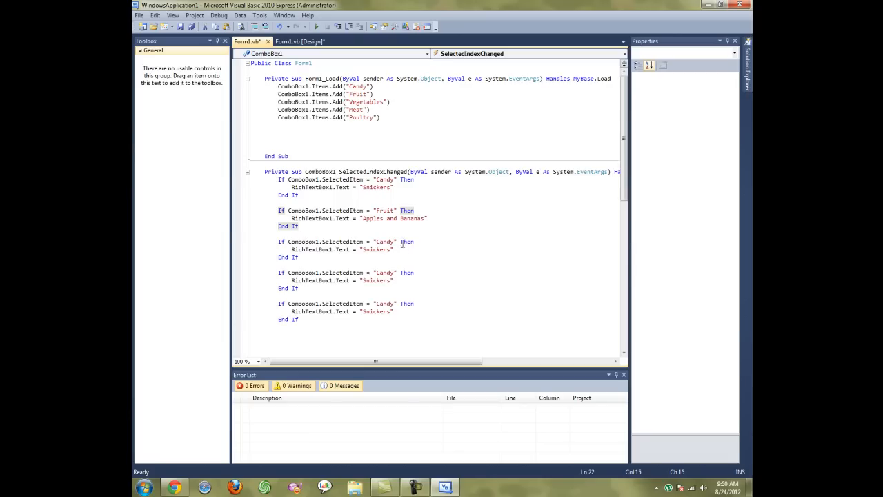
# Step: Make the third If check Vegetables and write "Tomatoes and Corn", selecting the fourth Candy
pyautogui.doubleClick(383, 242)
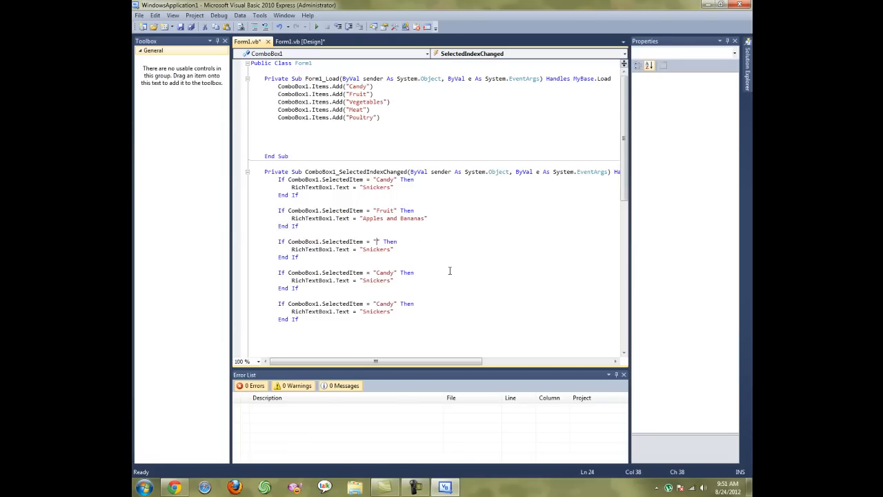
pyautogui.write('Vegetables')
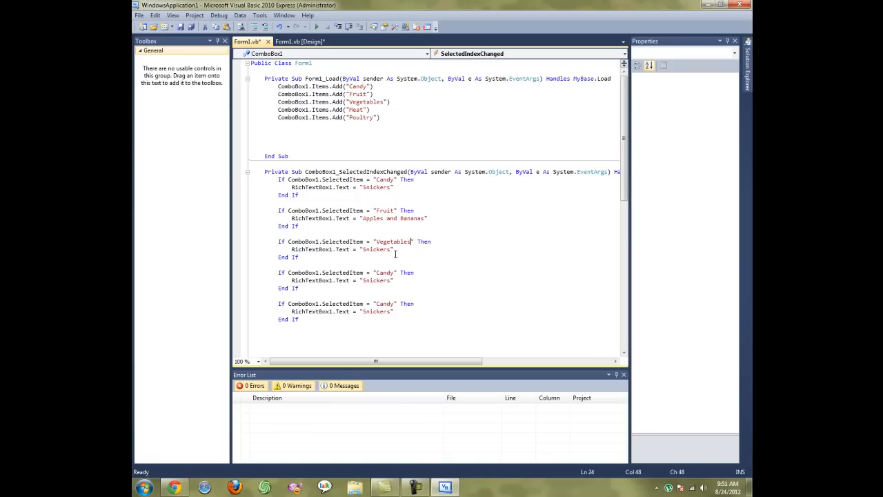
pyautogui.doubleClick(376, 249)
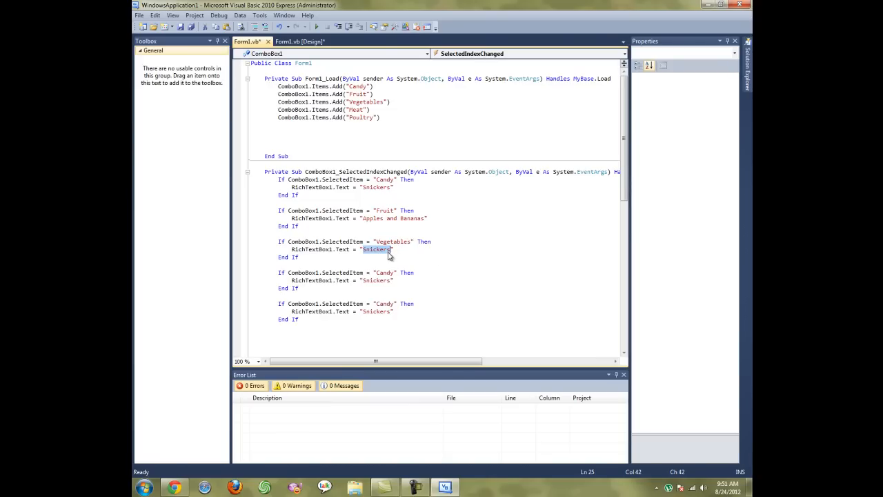
pyautogui.write('Tomatos and')
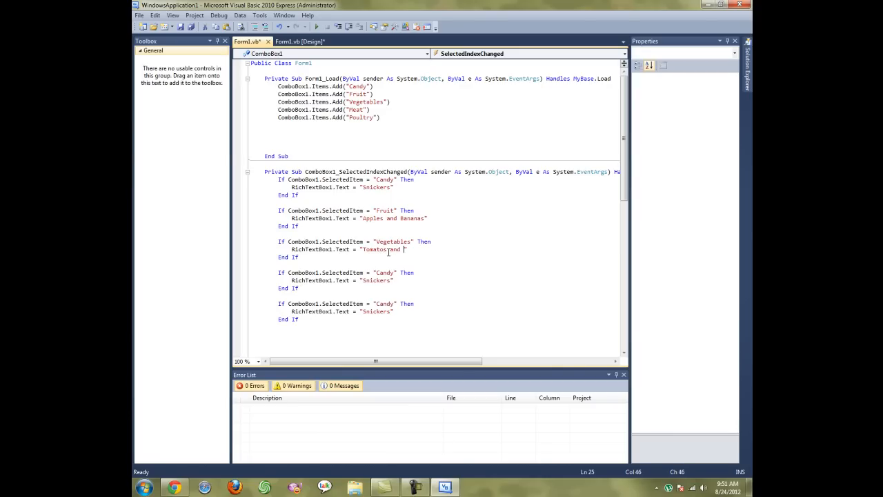
pyautogui.write('Corn')
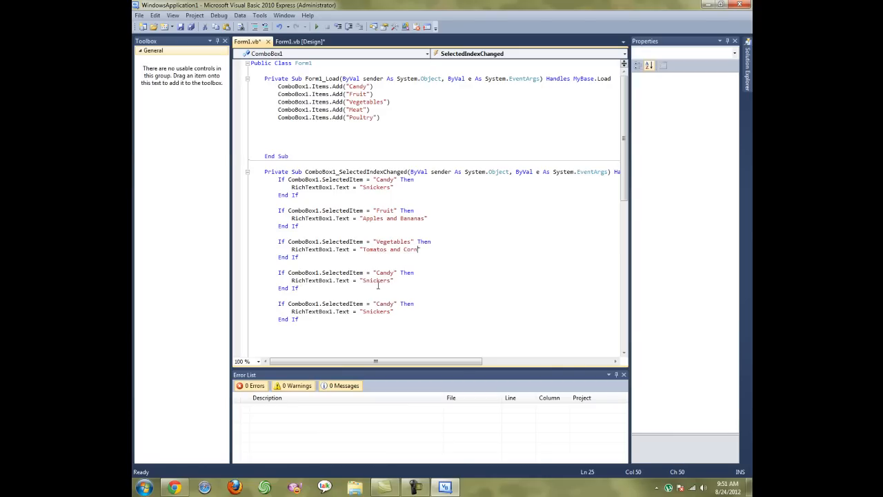
pyautogui.doubleClick(384, 272)
pyautogui.write('Me')
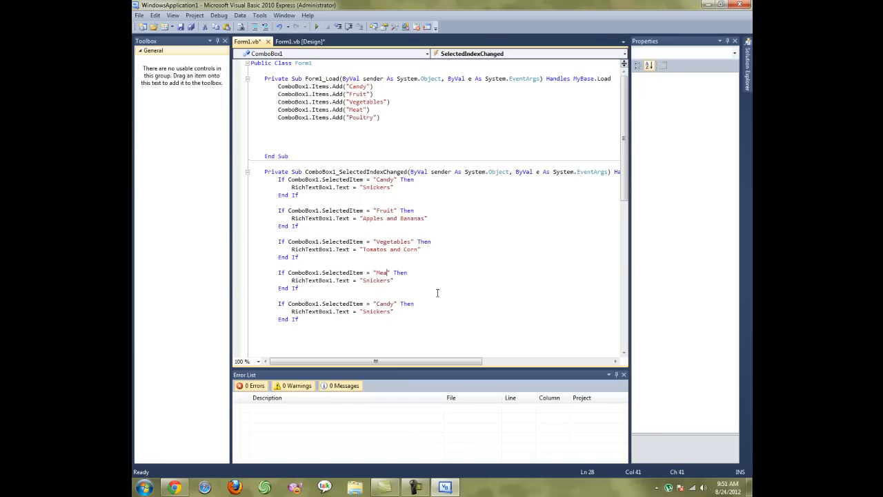
# Step: Make the Meat branch write "Steak and Hot Dogs"
pyautogui.doubleClick(376, 280)
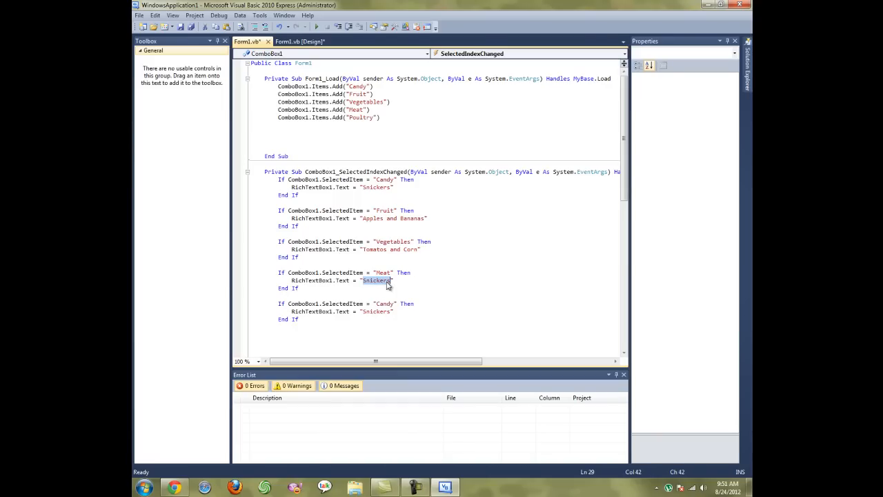
pyautogui.write('Steak a')
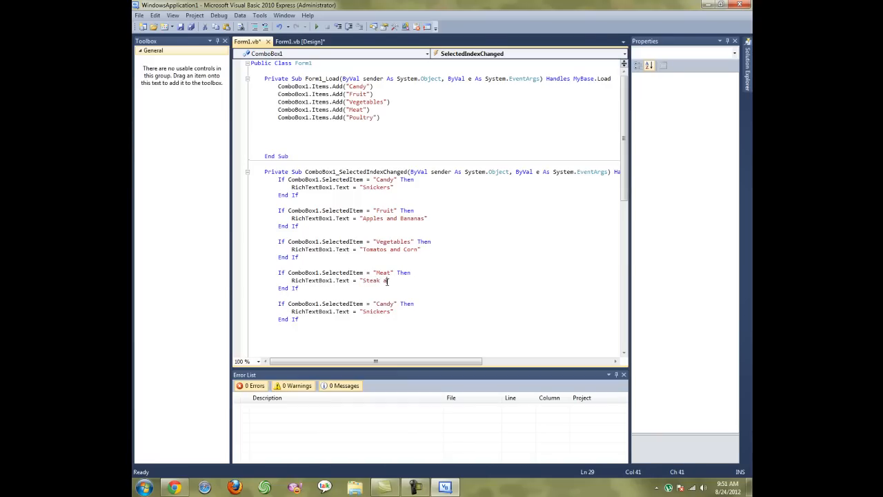
pyautogui.write('nd Hot Dogs')
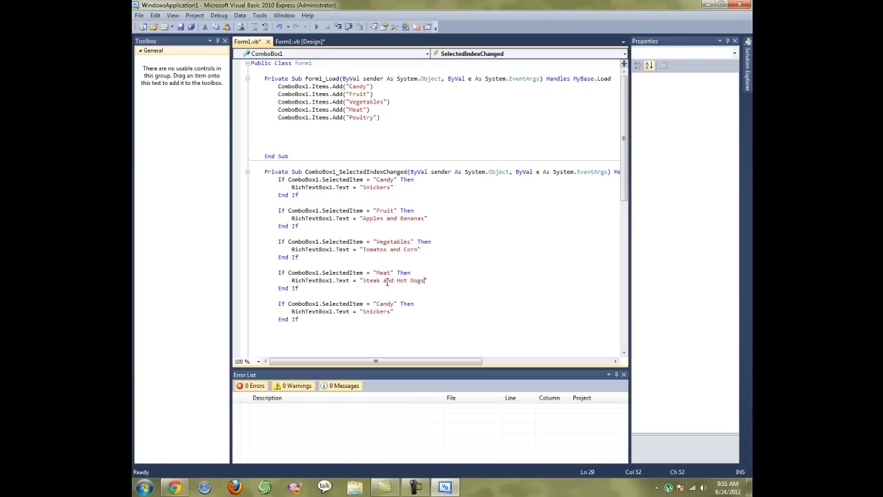
pyautogui.doubleClick(384, 304)
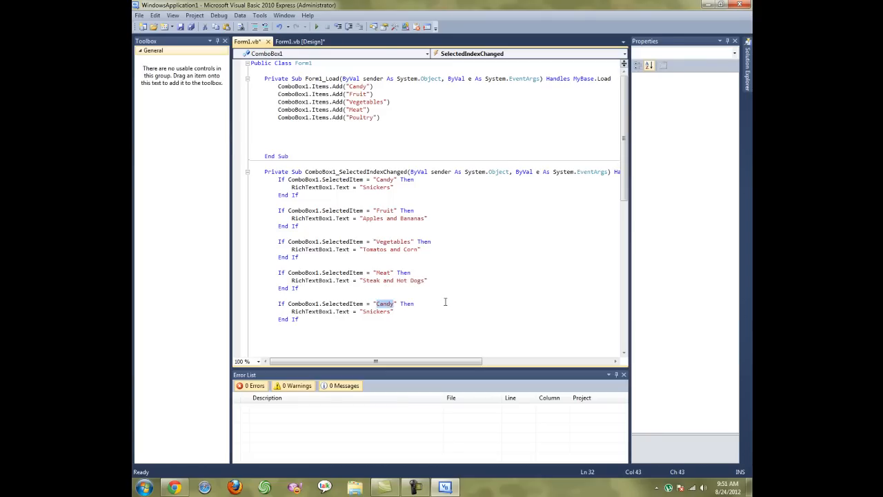
# Step: Make the fifth If check Poultry and write "Chicken"
pyautogui.write('Poultry')
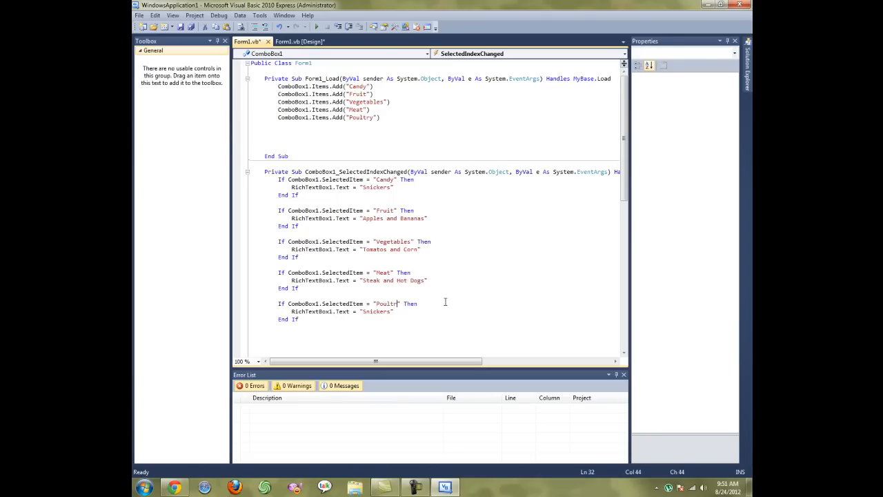
pyautogui.doubleClick(375, 312)
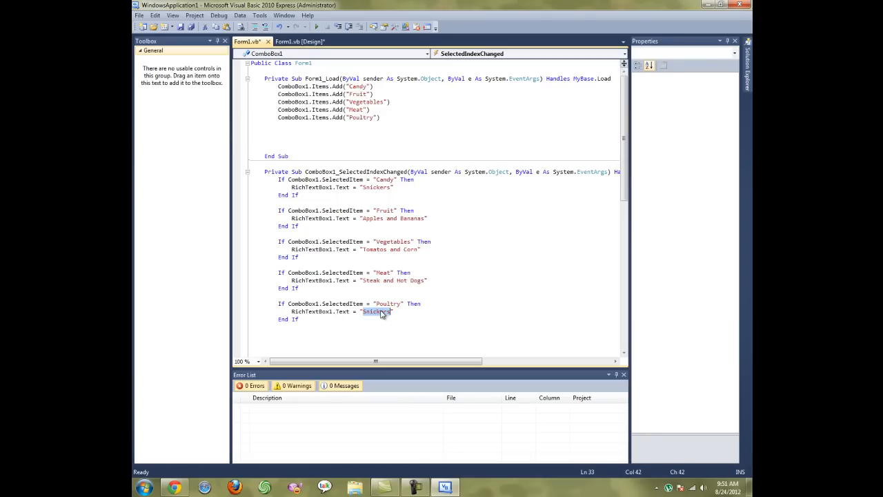
pyautogui.write('Chicken')
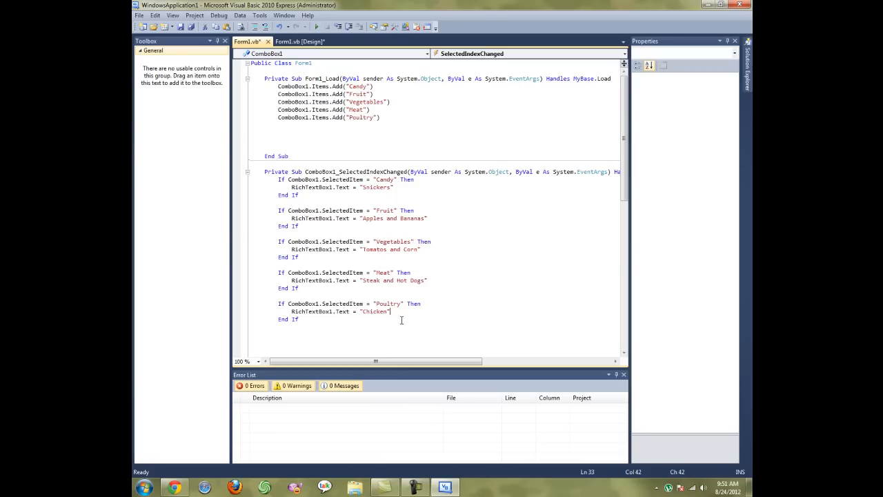
pyautogui.doubleClick(389, 304)
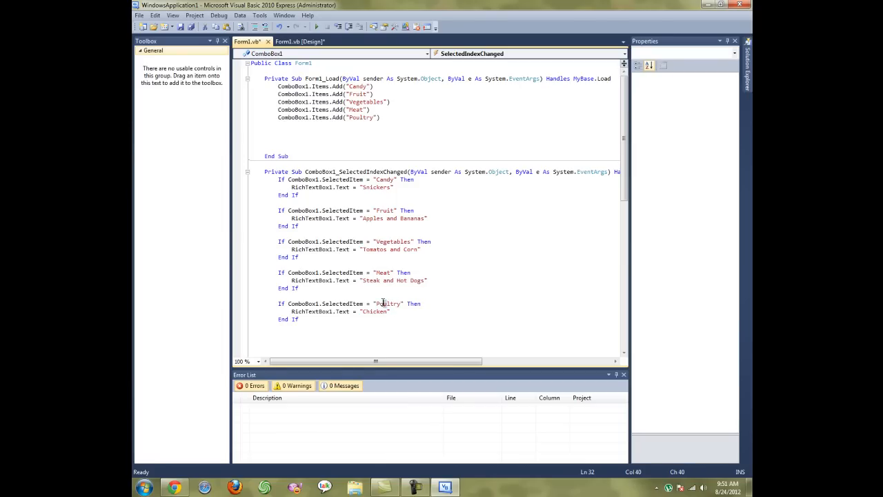
# Step: Review the handler code and run the app, showing Snickers for Candy
pyautogui.click(366, 118)
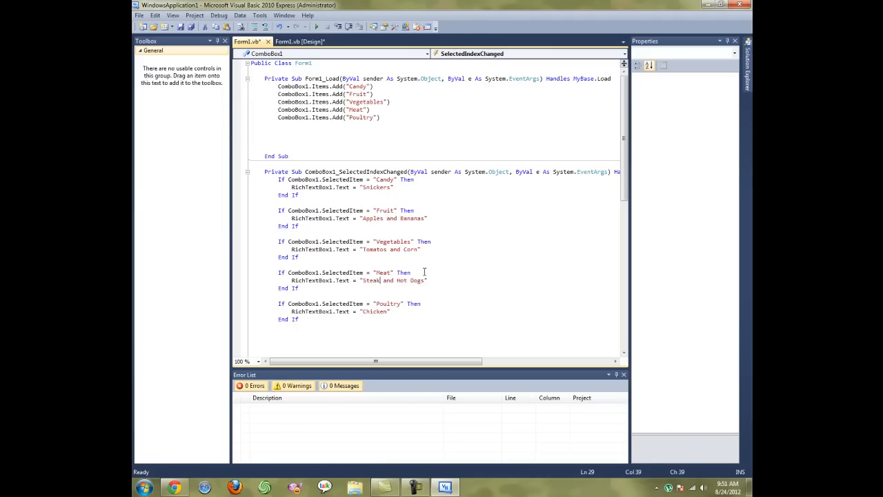
pyautogui.moveTo(361, 79)
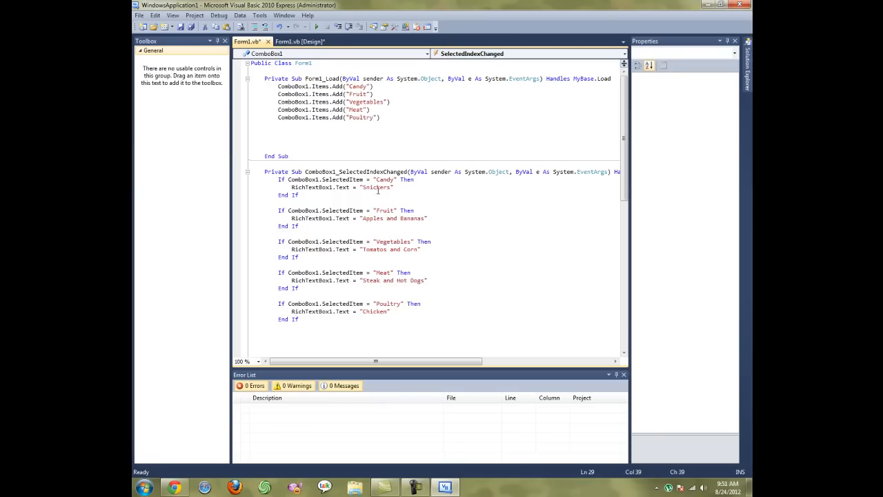
pyautogui.doubleClick(377, 188)
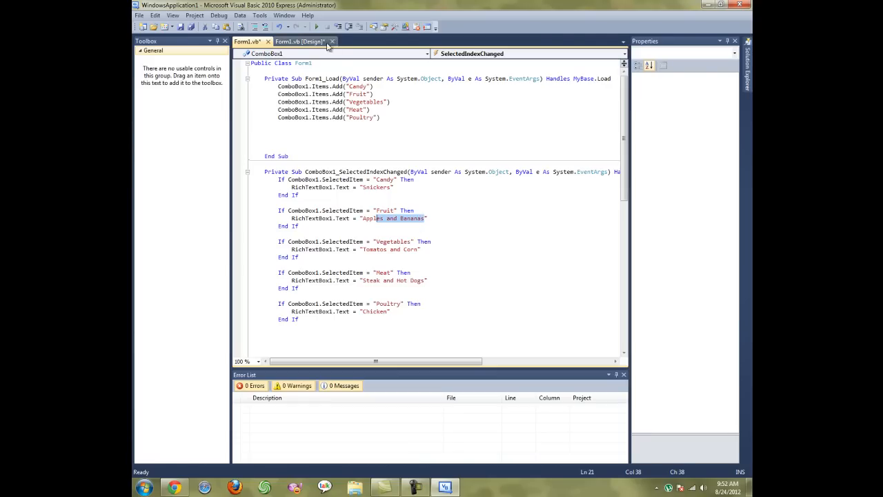
pyautogui.click(305, 26)
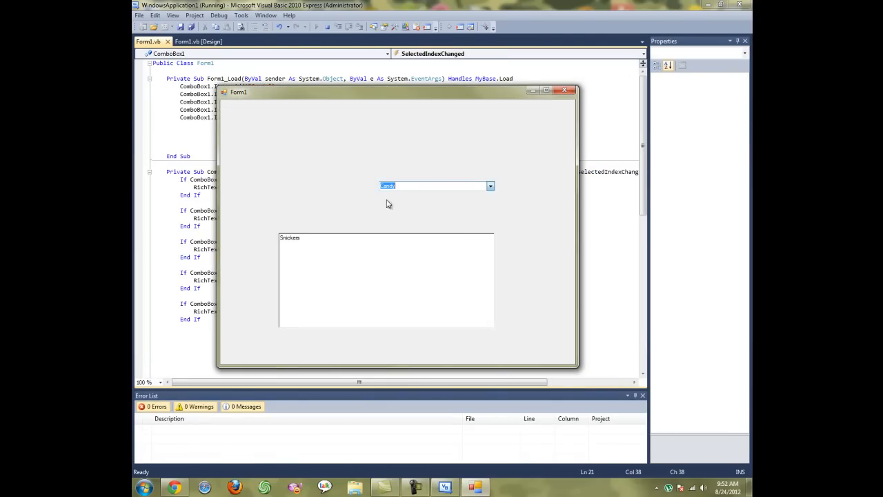
pyautogui.click(490, 185)
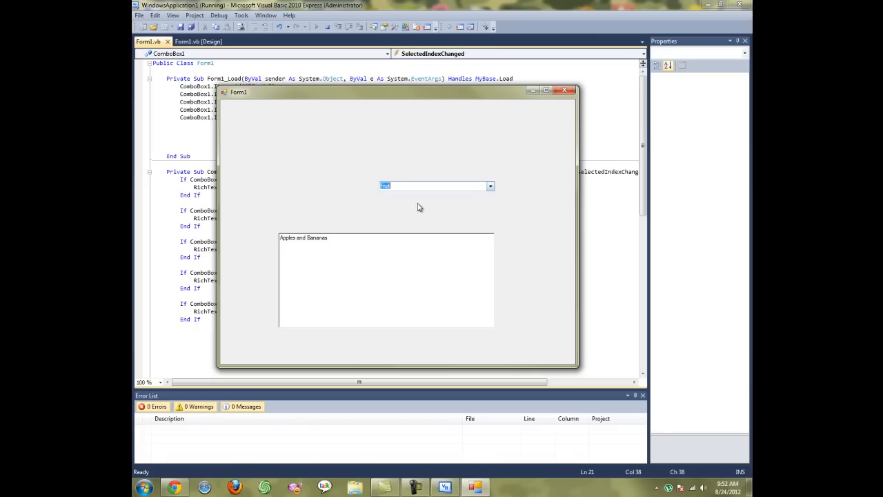
pyautogui.click(490, 185)
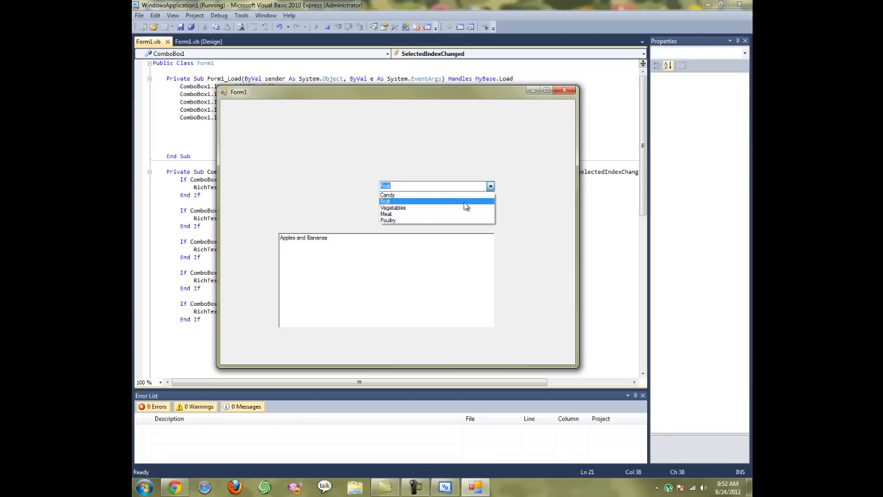
pyautogui.click(393, 207)
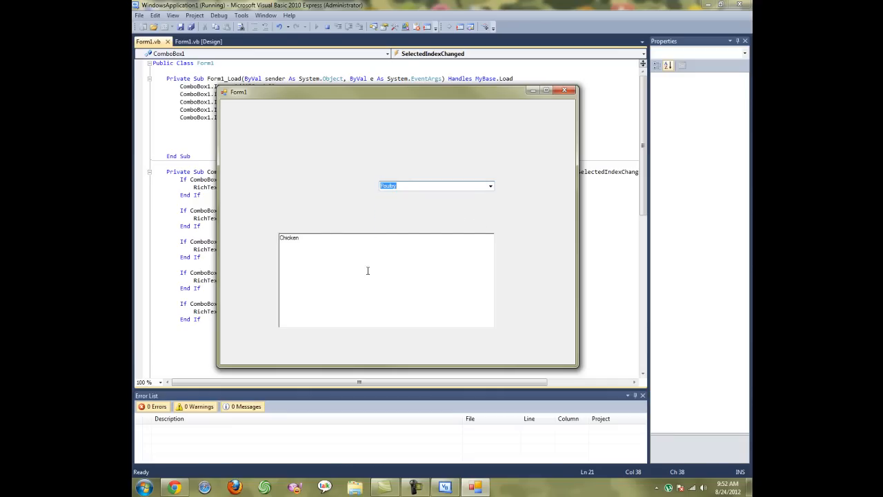
pyautogui.click(490, 187)
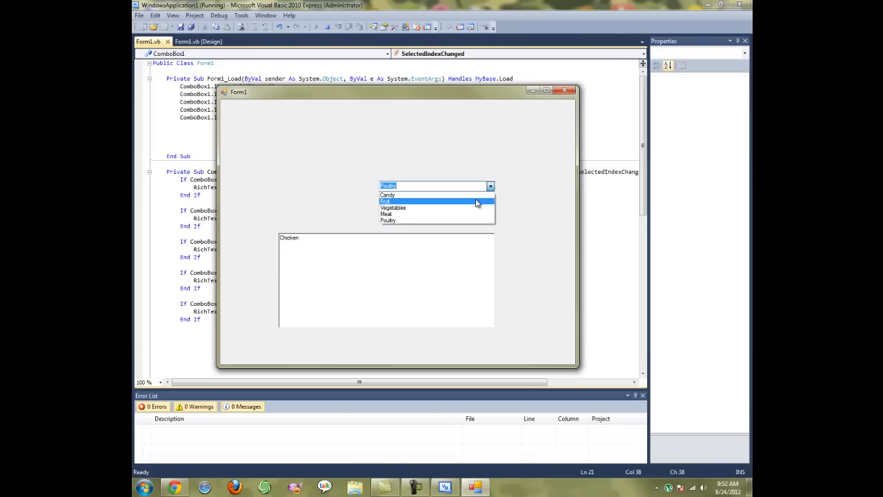
pyautogui.click(388, 194)
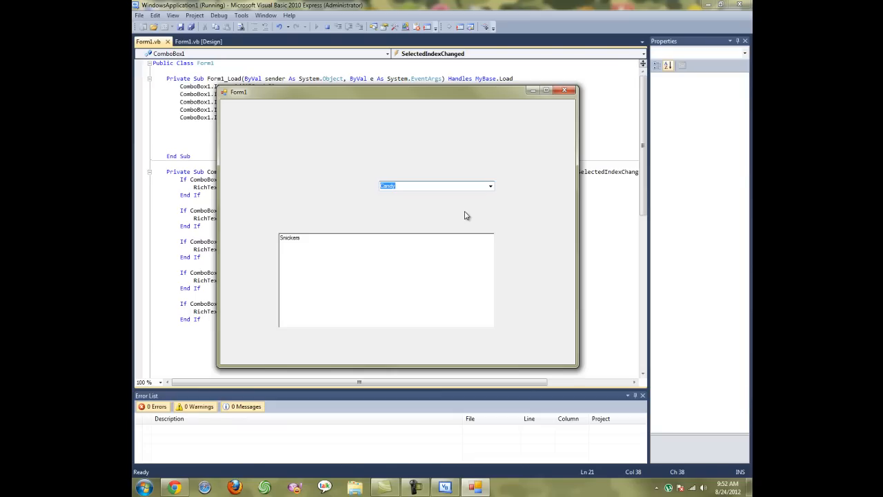
pyautogui.moveTo(507, 273)
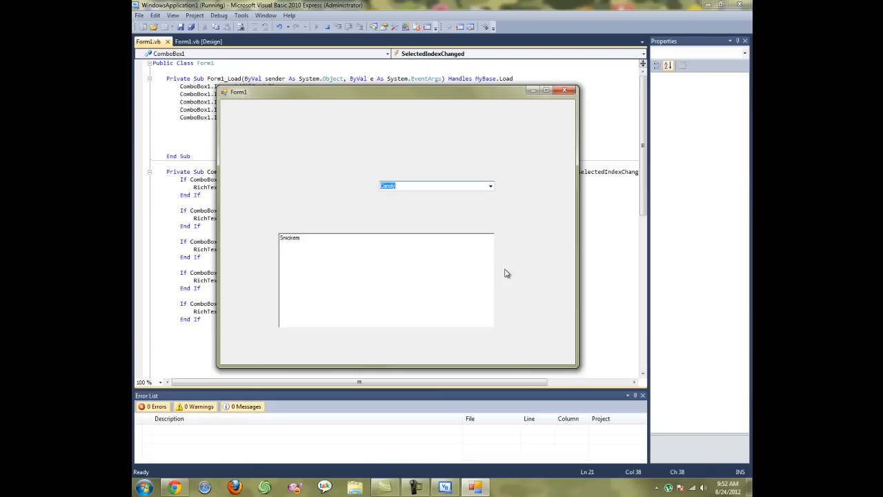
pyautogui.moveTo(522, 261)
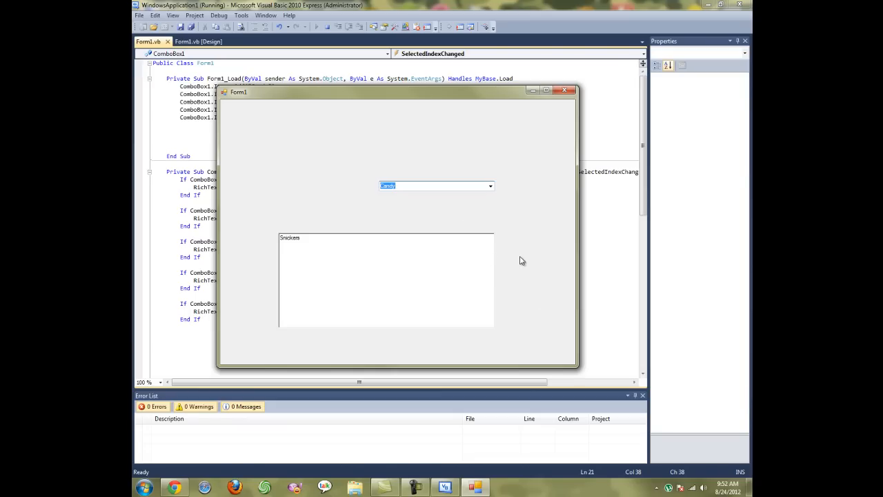